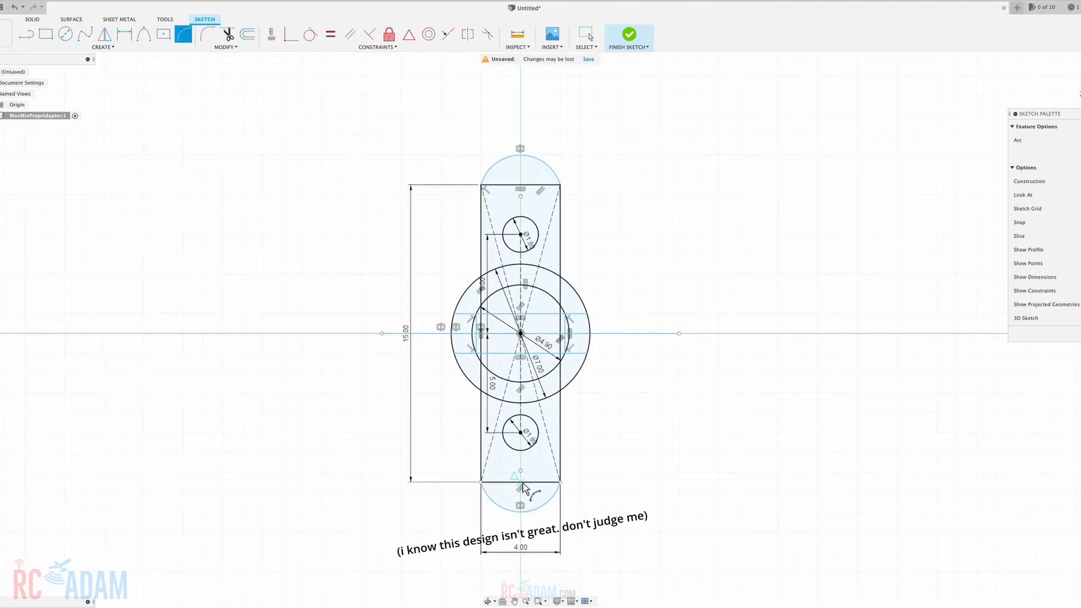
- Finish the sketch to show the saved v2 adapter as an extruded solid with shaft holes
click(626, 34)
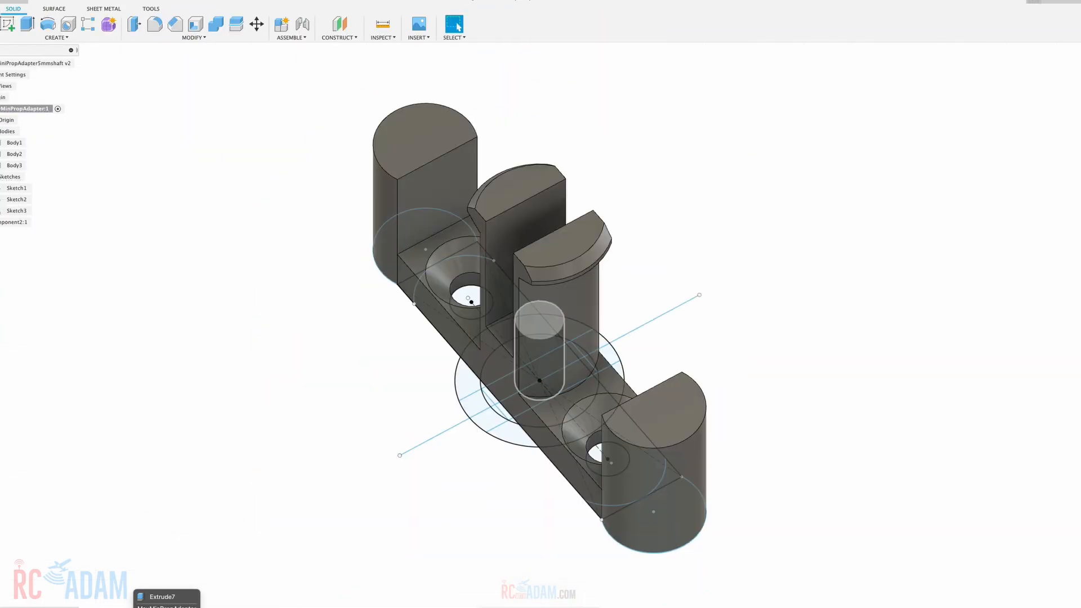